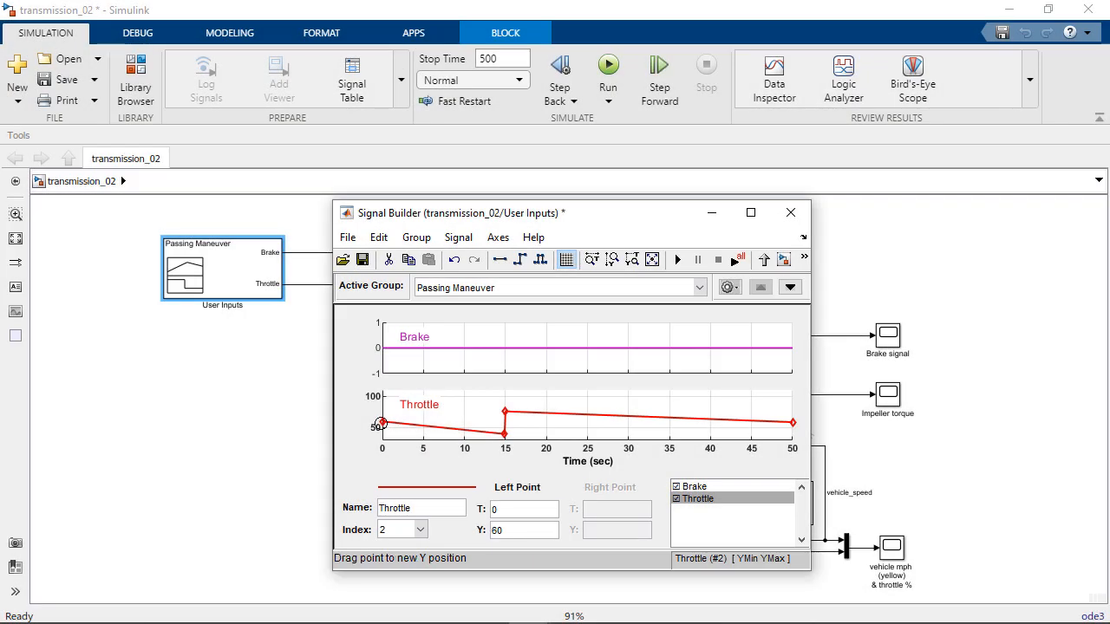
Step: Lower the first Throttle segment and raise the T=14.9 point to about 48 in Signal Builder
{"action": "left_click_drag", "start_coordinate": [382, 423], "coordinate": [382, 433]}
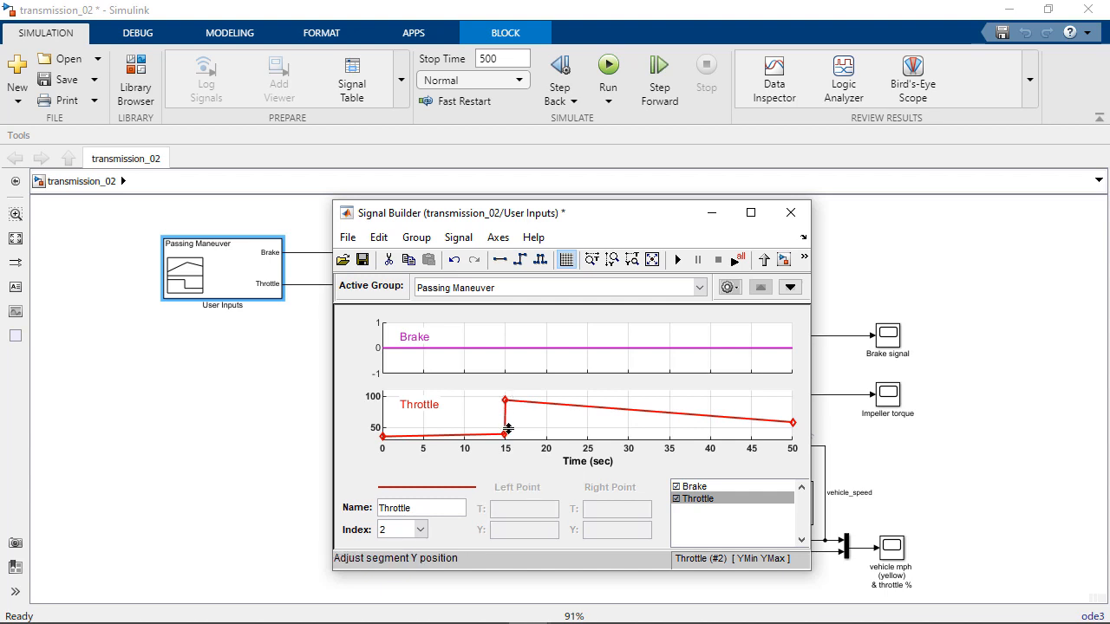
{"action": "left_click", "coordinate": [503, 432]}
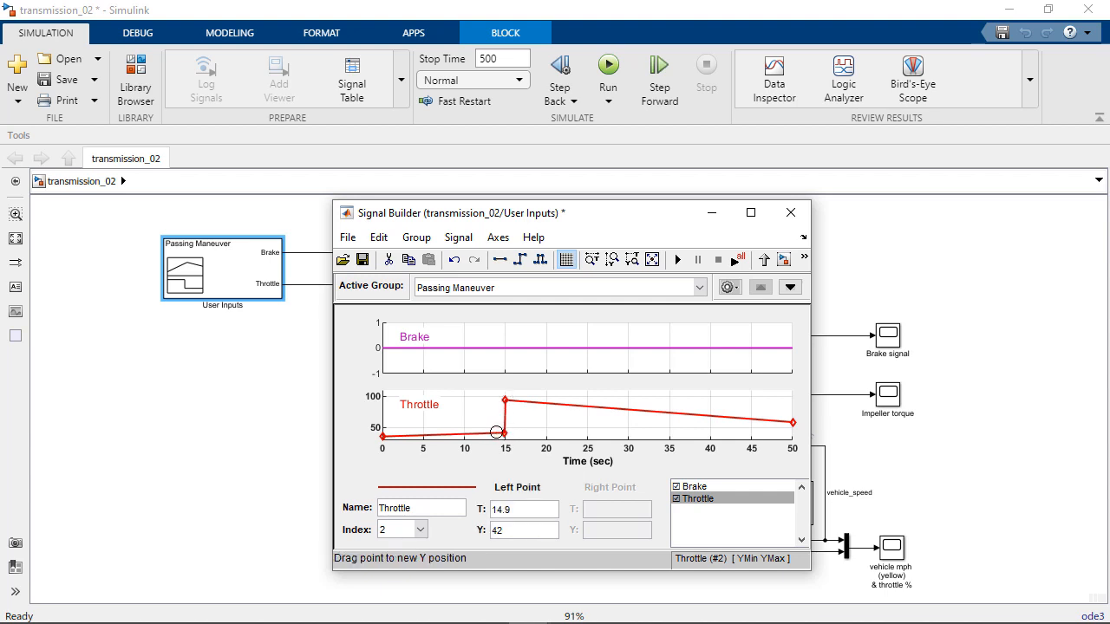
{"action": "left_click_drag", "start_coordinate": [493, 432], "coordinate": [495, 427]}
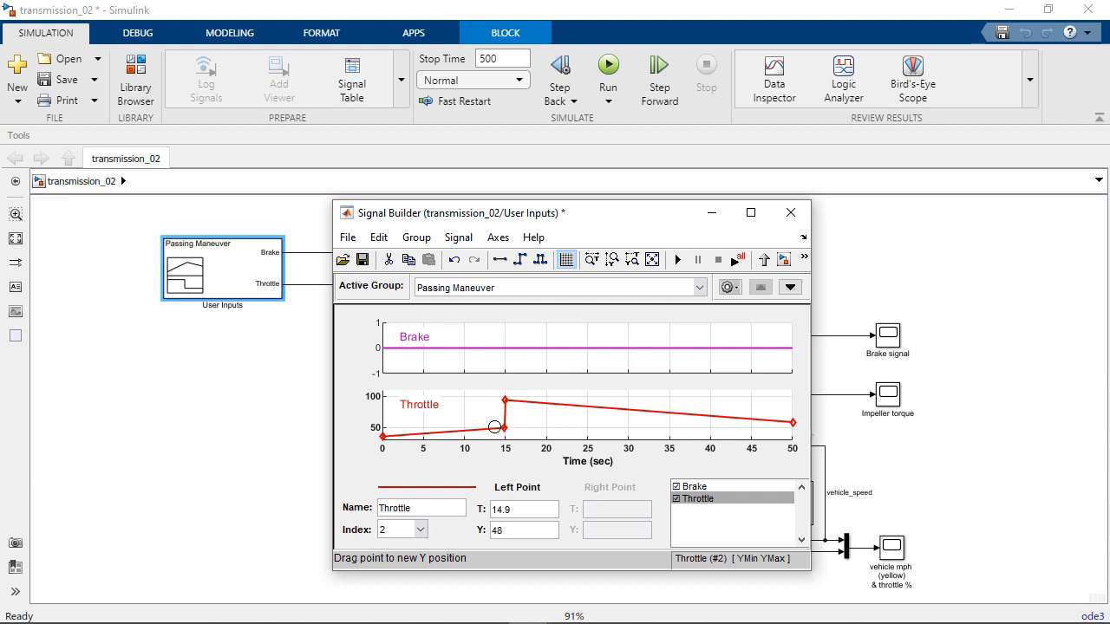
{"action": "left_click_drag", "start_coordinate": [494, 427], "coordinate": [495, 416]}
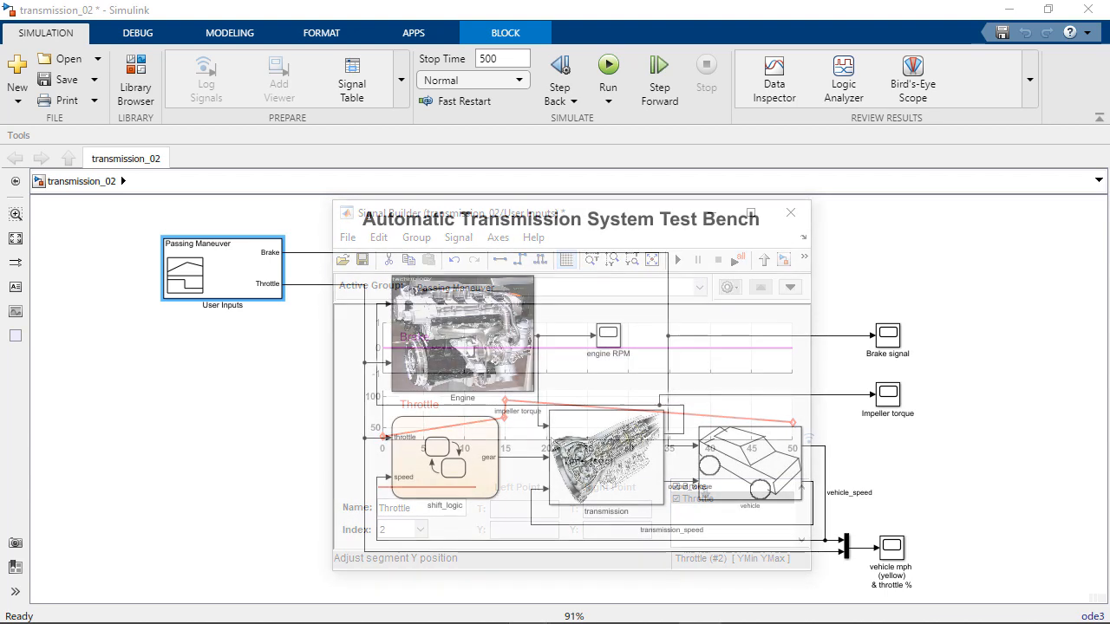
Step: Close Signal Builder and run the transmission test bench so it recompiles in accelerator mode
{"action": "left_click", "coordinate": [788, 212]}
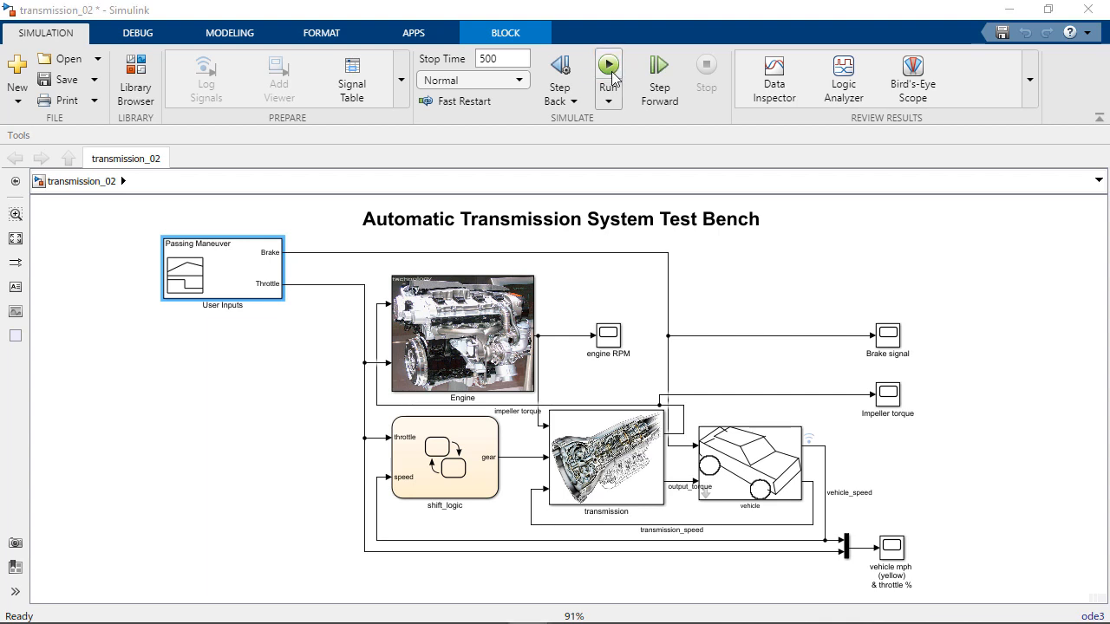
{"action": "left_click", "coordinate": [607, 66]}
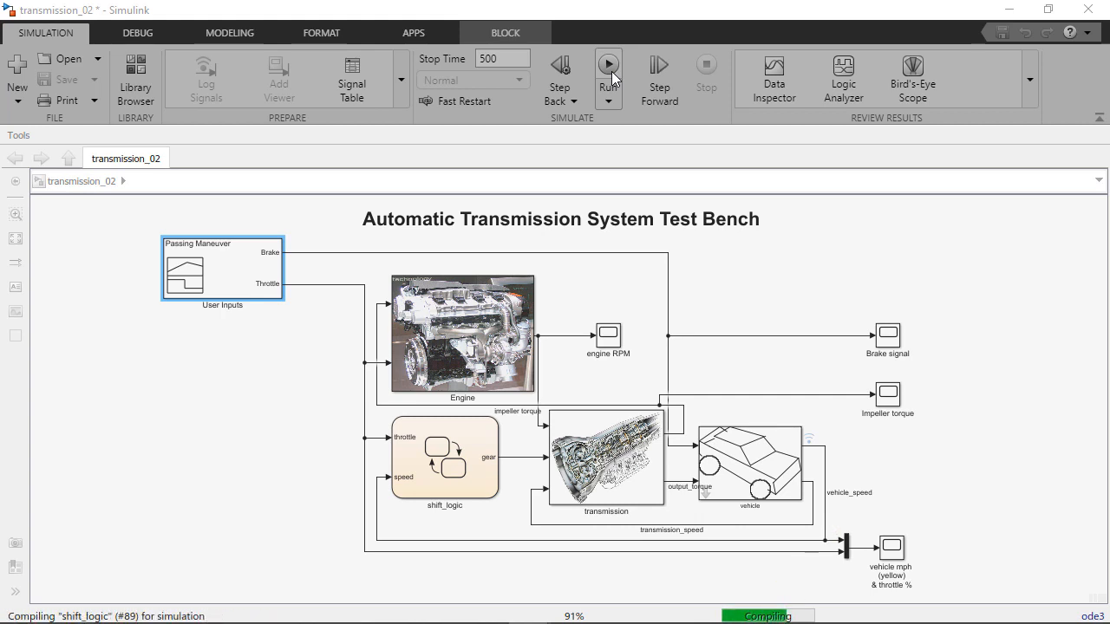
{"action": "left_click", "coordinate": [607, 62]}
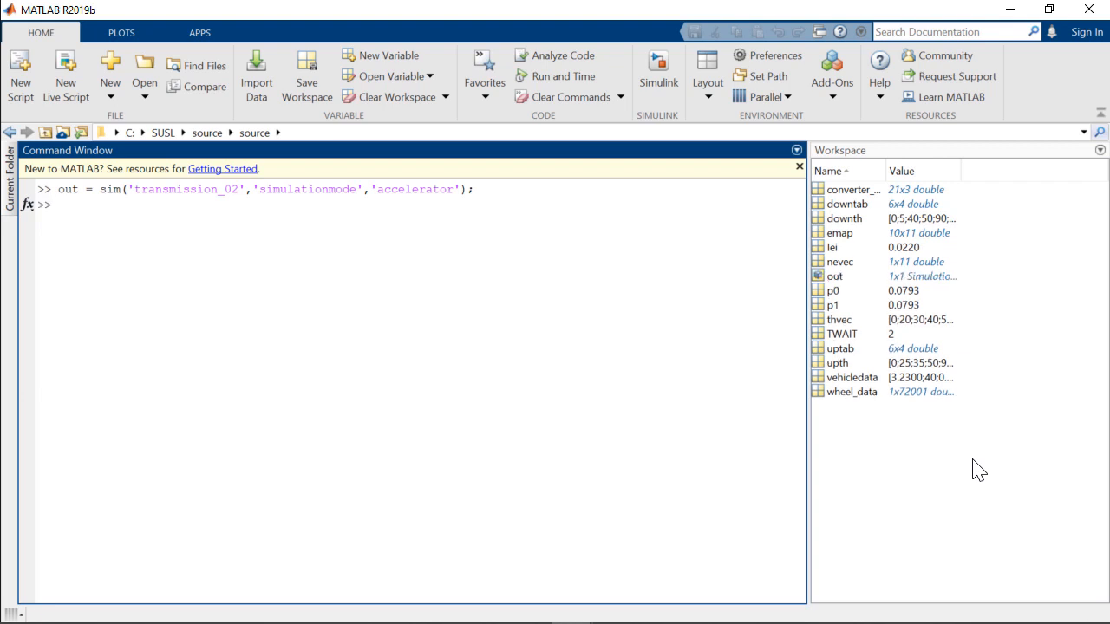
Step: Display out.SimulationMetadata.TimingInfo, showing ~6.5 s initialization of 7.2 s total
{"action": "type", "text": "out.SimulationMetadata.TimingInfo"}
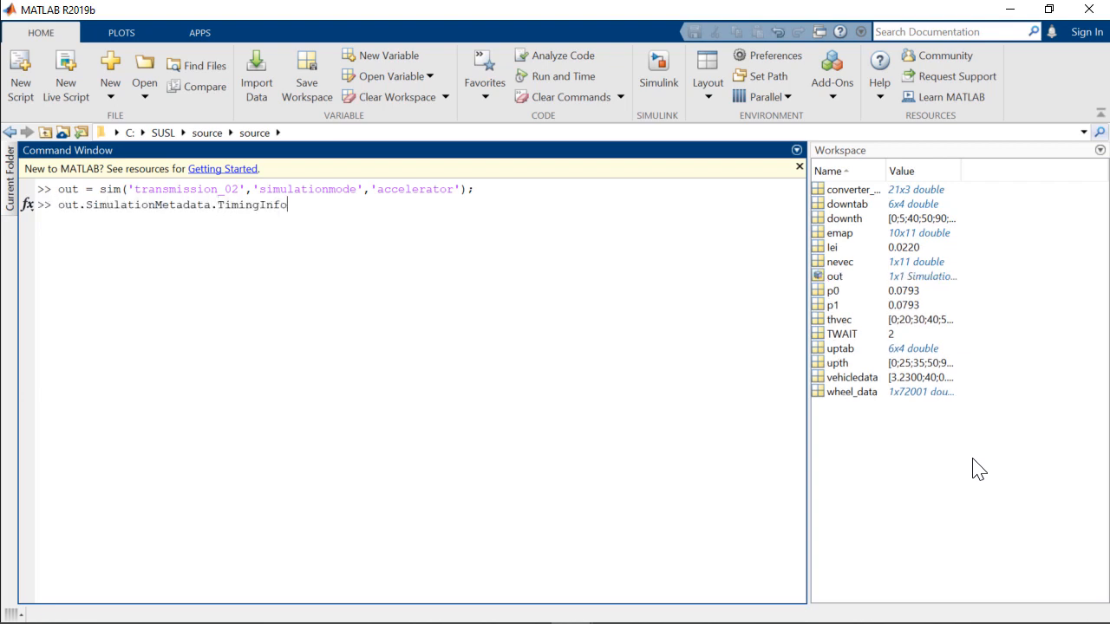
{"action": "key", "text": "enter"}
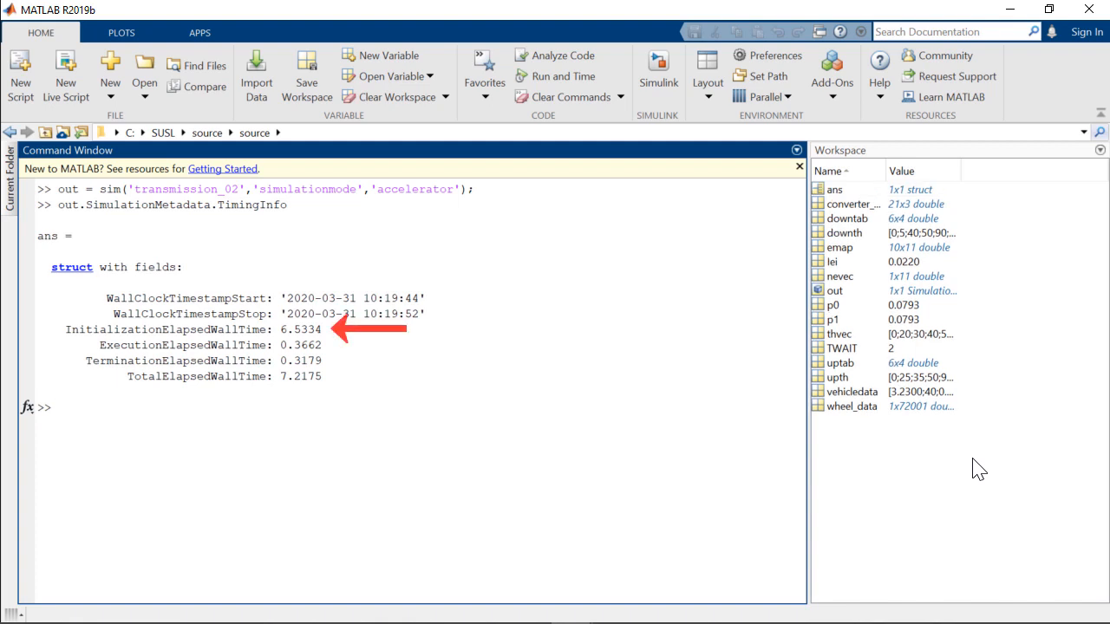
{"action": "left_click", "coordinate": [55, 408]}
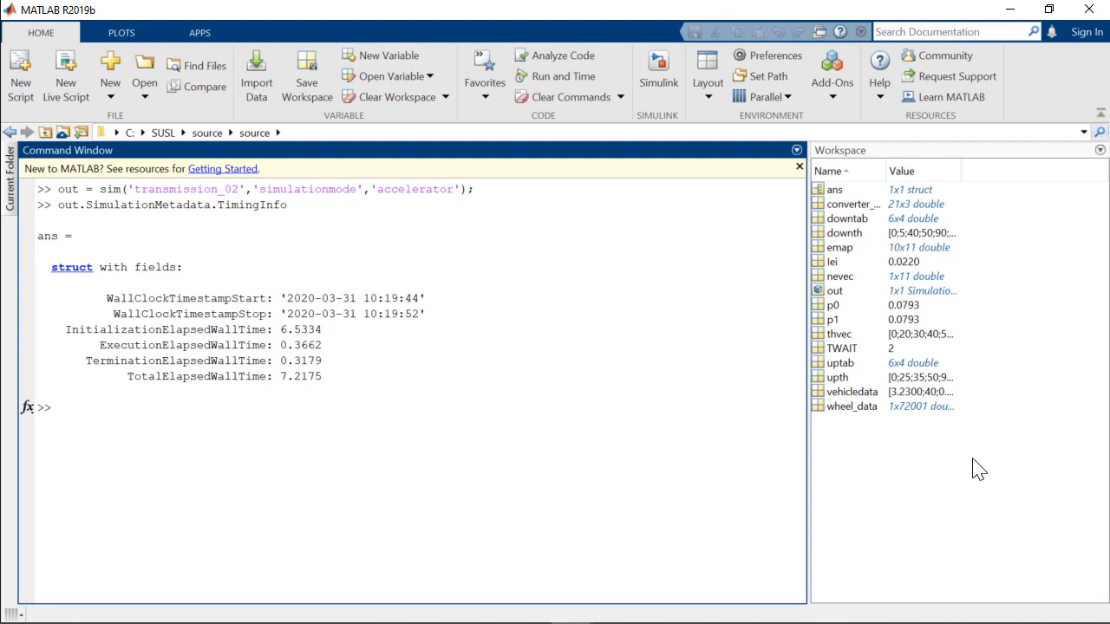
{"action": "left_click", "coordinate": [55, 406]}
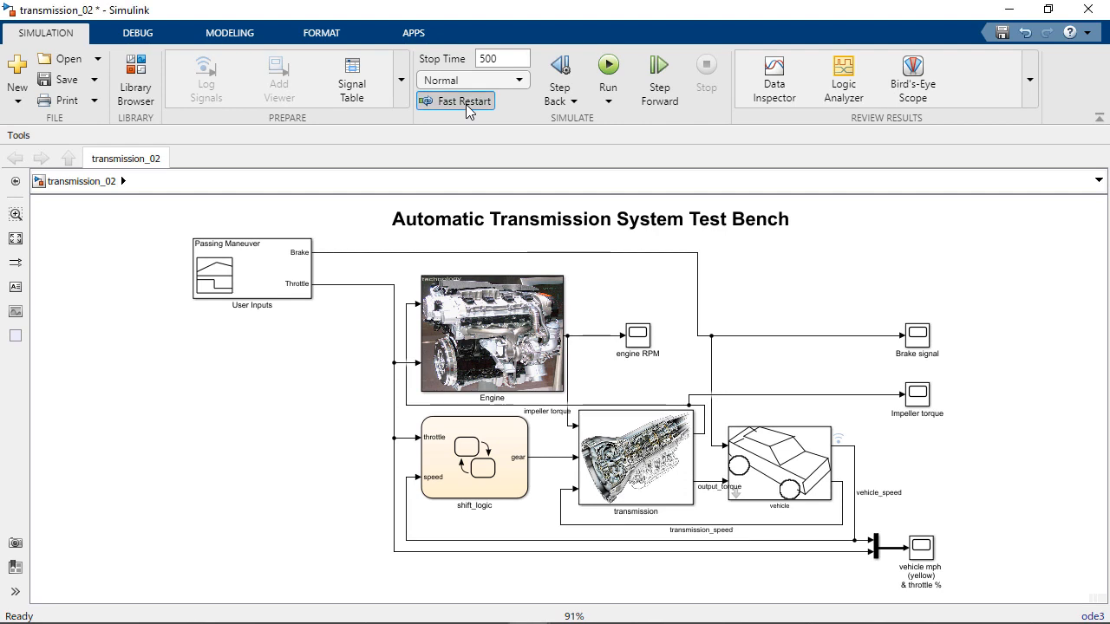
Step: Turn on Fast Restart and run the test bench, leaving the model in the Initialized state
{"action": "left_click", "coordinate": [607, 69]}
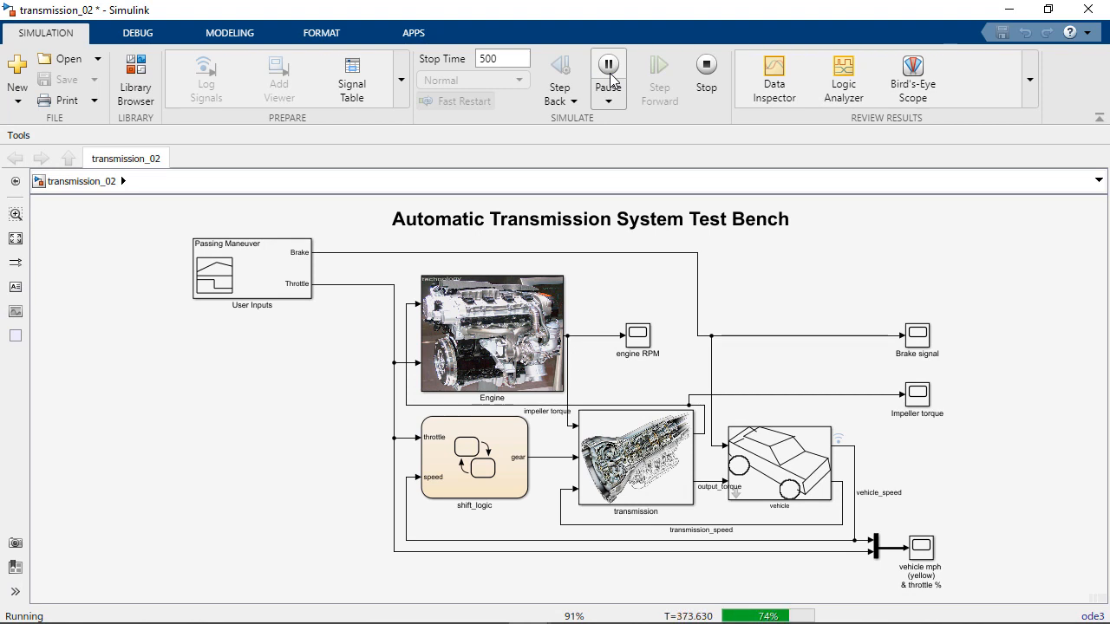
{"action": "left_click", "coordinate": [607, 64]}
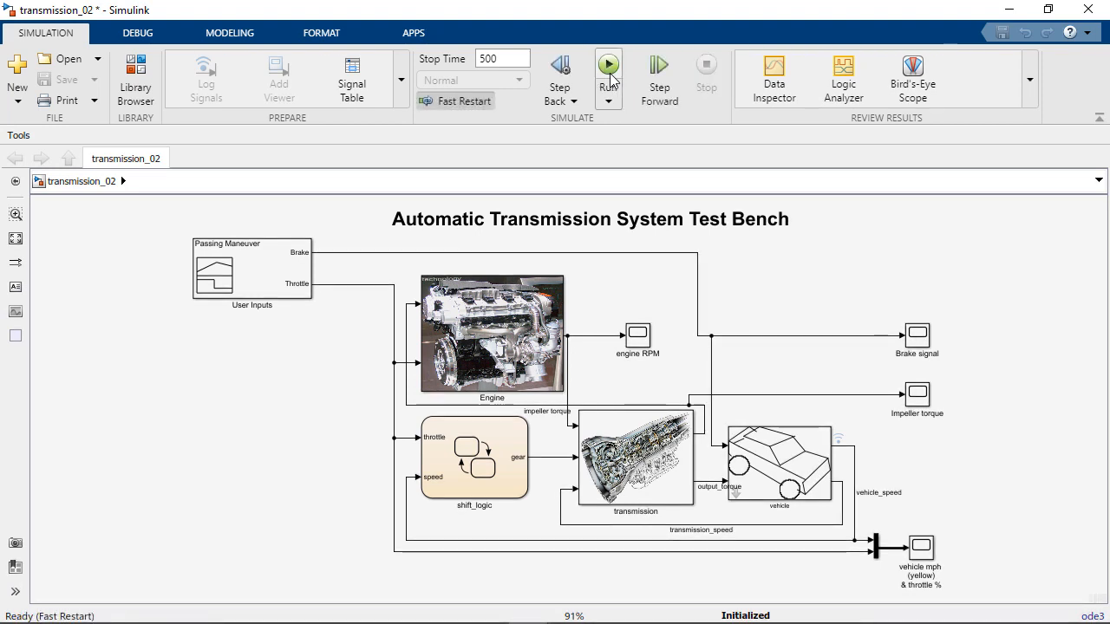
{"action": "left_click", "coordinate": [607, 62]}
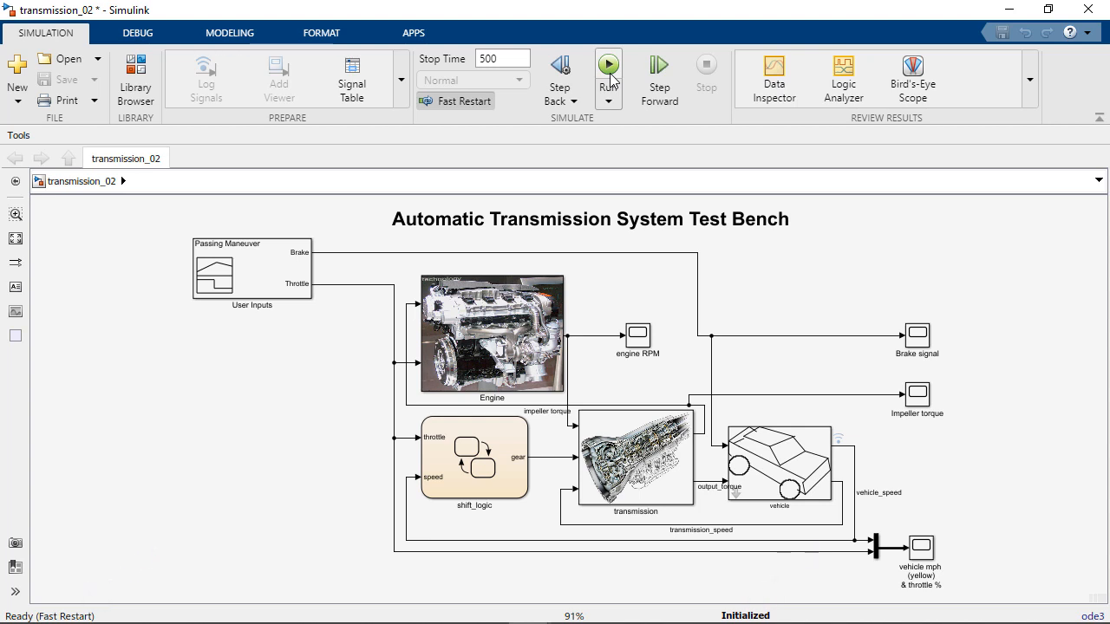
{"action": "left_click", "coordinate": [607, 66]}
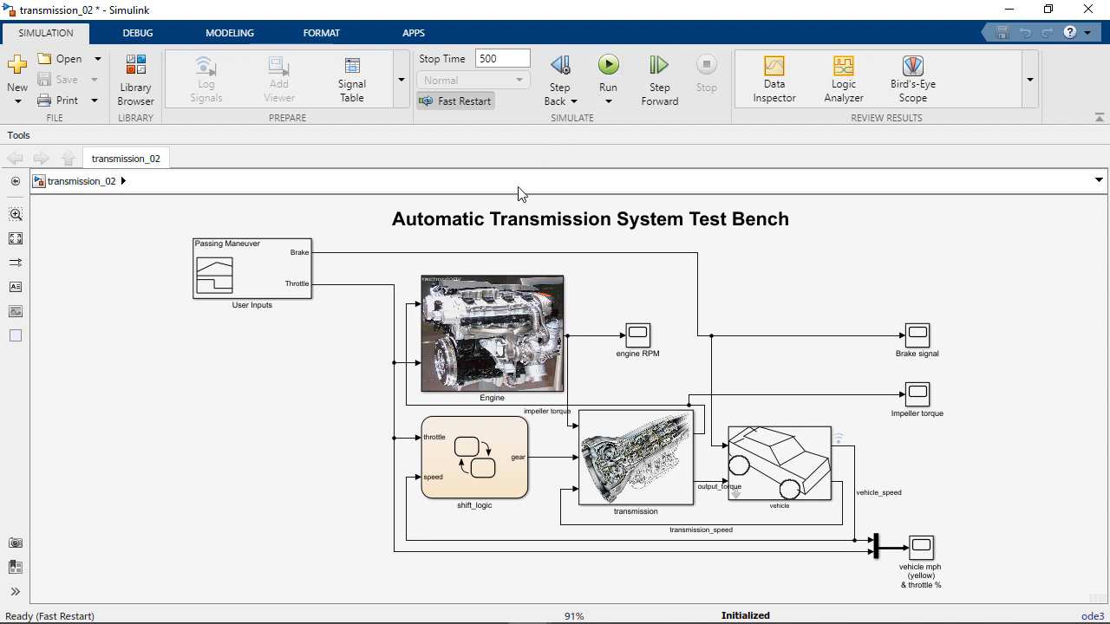
{"action": "mouse_move", "coordinate": [482, 319]}
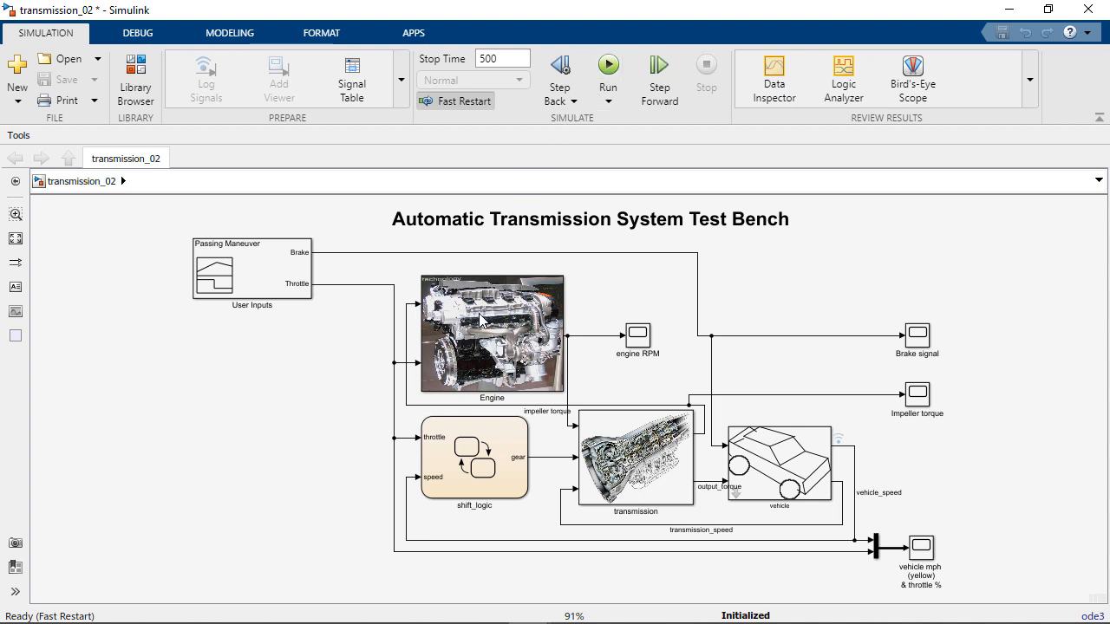
Step: Attempt a subsystem edit, then view Model Settings with Data Import/Export shown read-only while initialized
{"action": "left_click", "coordinate": [489, 333]}
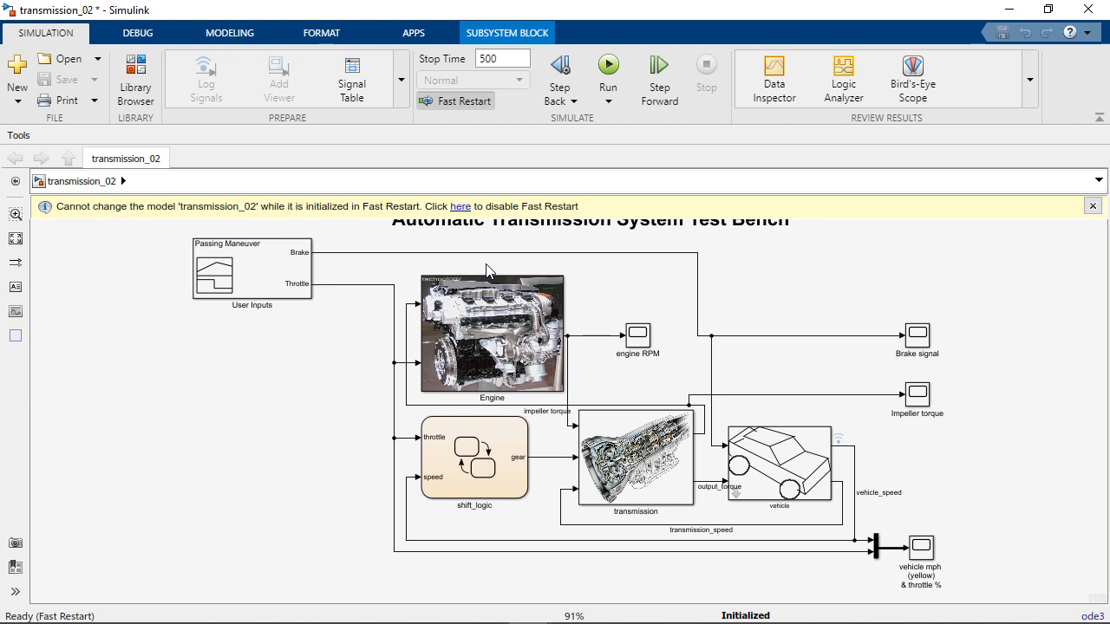
{"action": "left_click", "coordinate": [229, 31]}
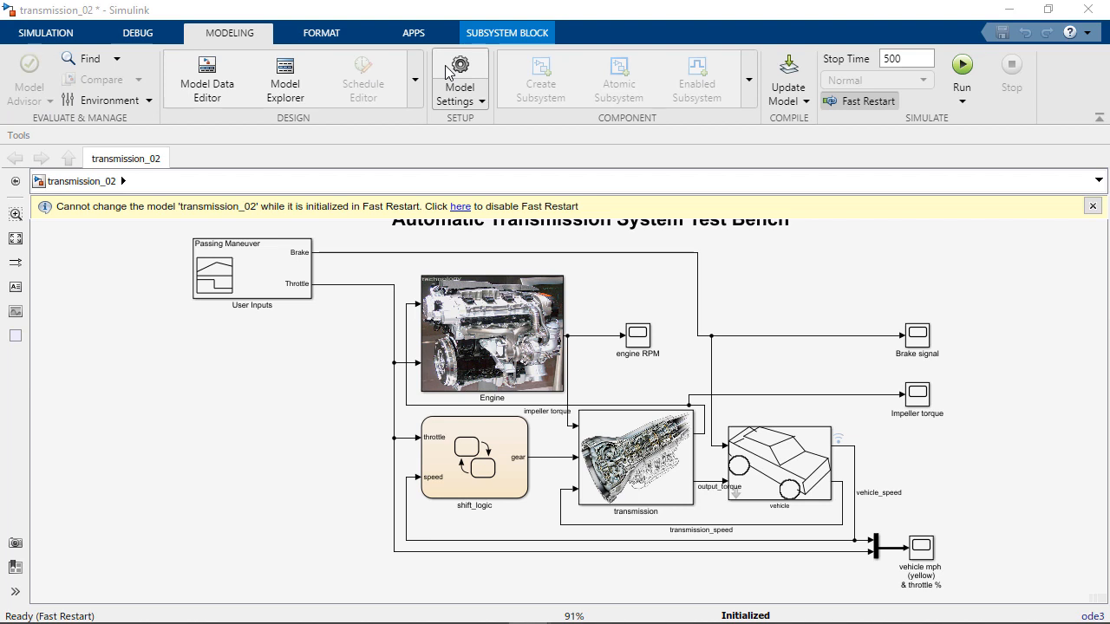
{"action": "left_click", "coordinate": [459, 79]}
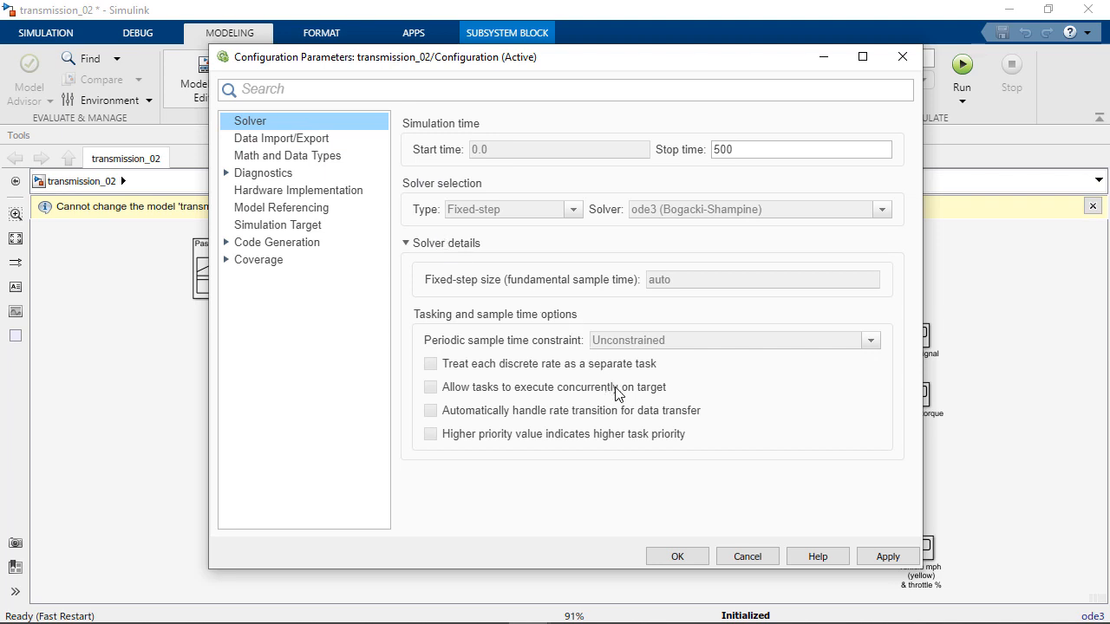
{"action": "left_click", "coordinate": [281, 139]}
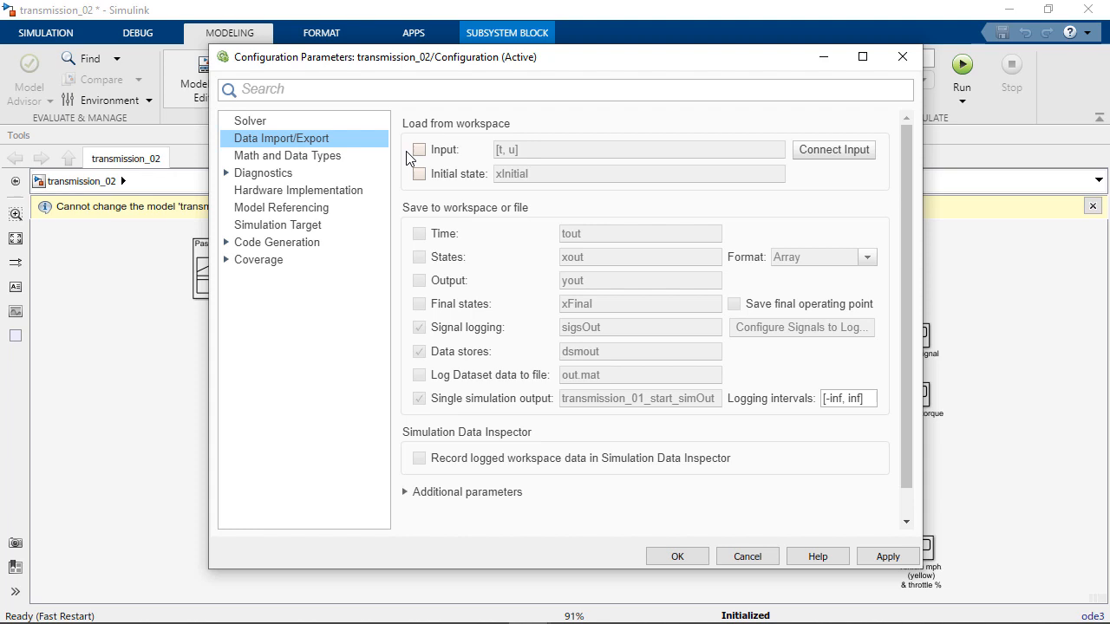
{"action": "left_click", "coordinate": [420, 149]}
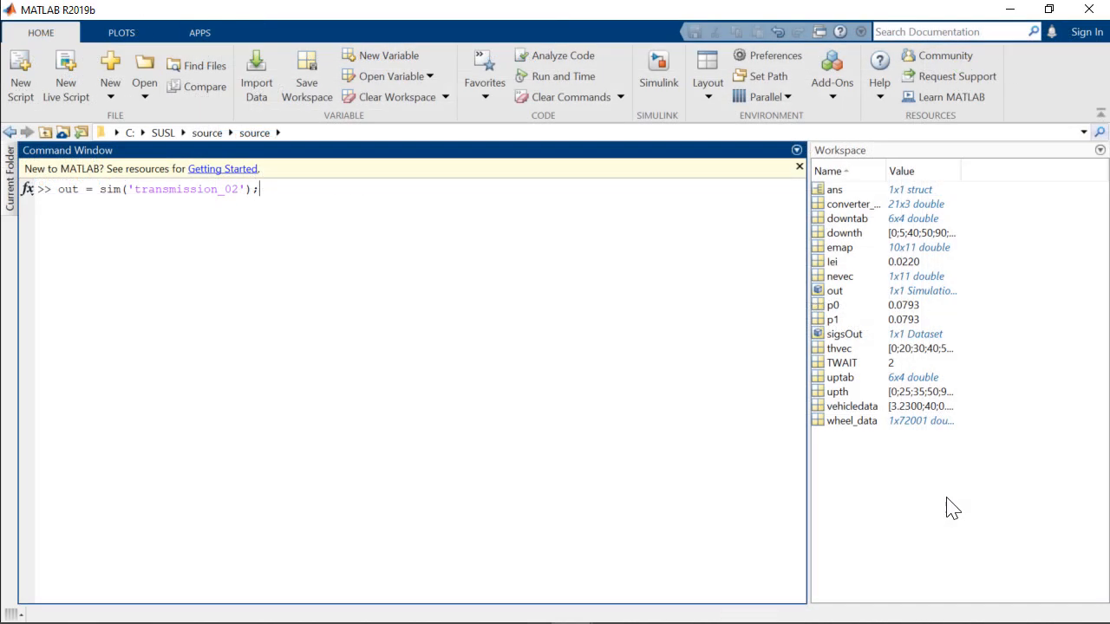
Step: Display out.SimulationMetadata.TimingInfo for the run made while held initialized
{"action": "type", "text": "out.SimulationMetadata.TimingInfo"}
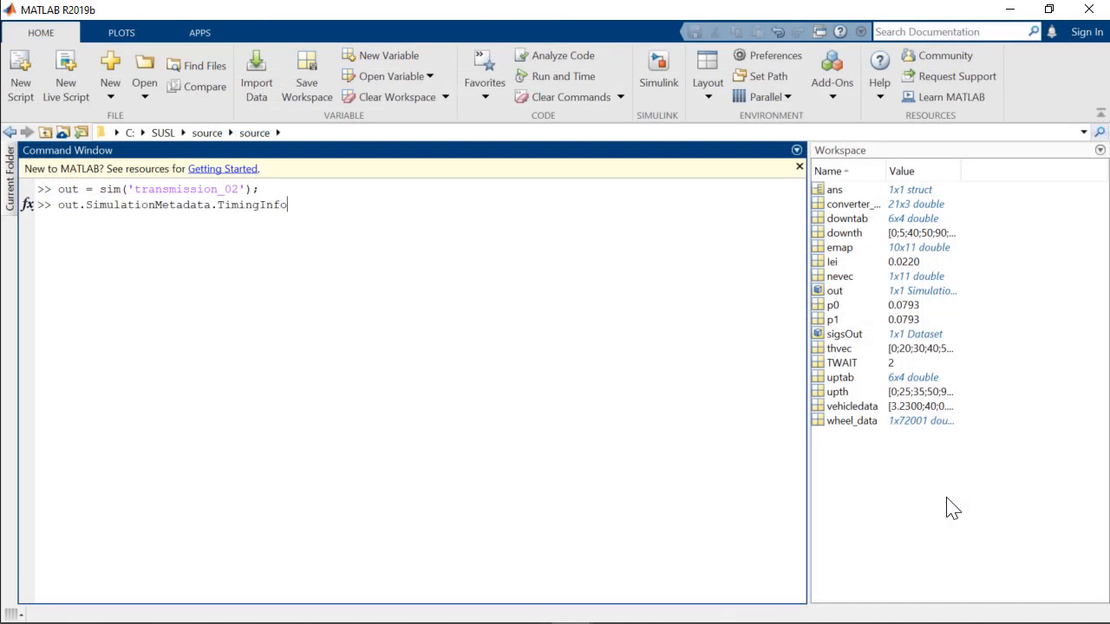
{"action": "key", "text": "enter"}
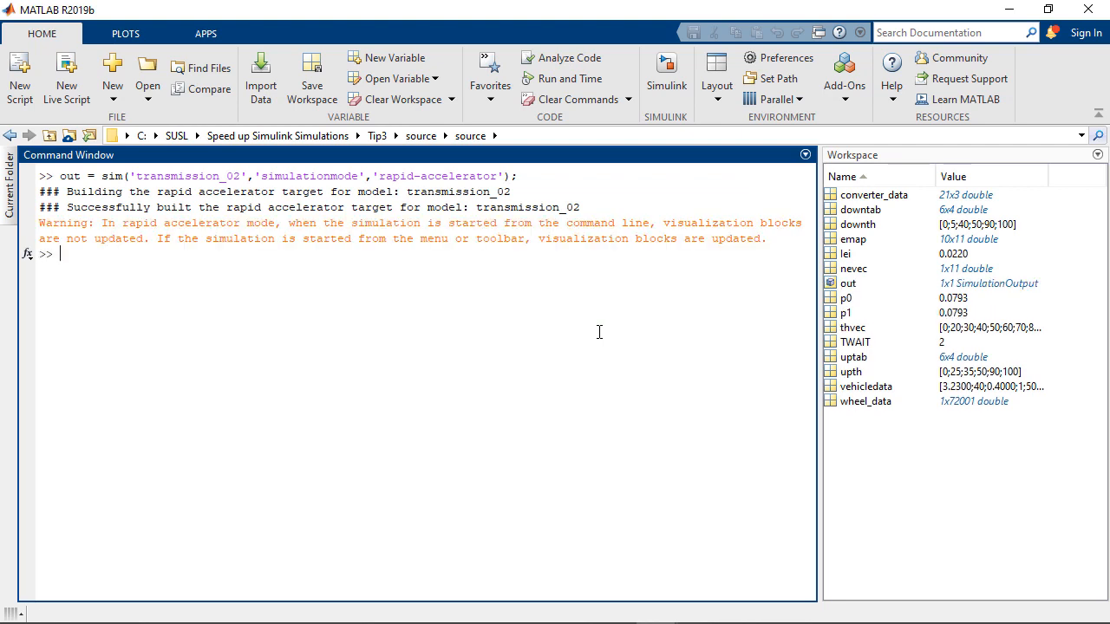
Step: Show TimingInfo for the rapid-accelerator run with RapidAcceleratorUpToDateCheck off, initialization ~0.18 s
{"action": "type", "text": "out.SimulationMetadata.TimingInfo"}
{"action": "type", "text": "out = sim('transmission_02','simulationmode','rapid-accelerator','RapidAcceleratorUpToDateCheck','off');"}
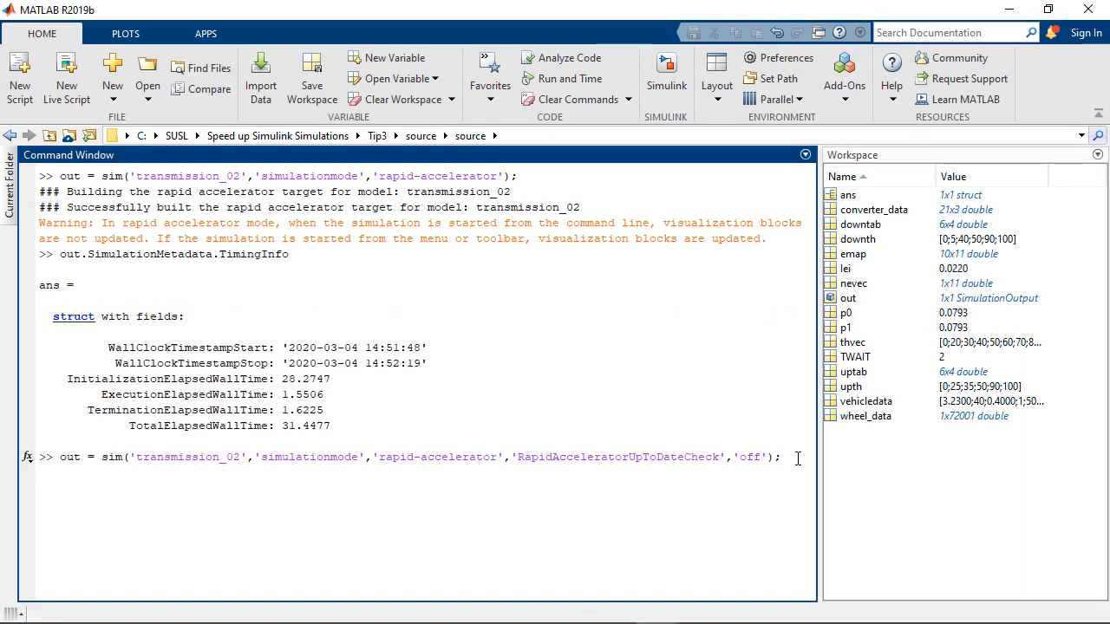
{"action": "key", "text": "enter"}
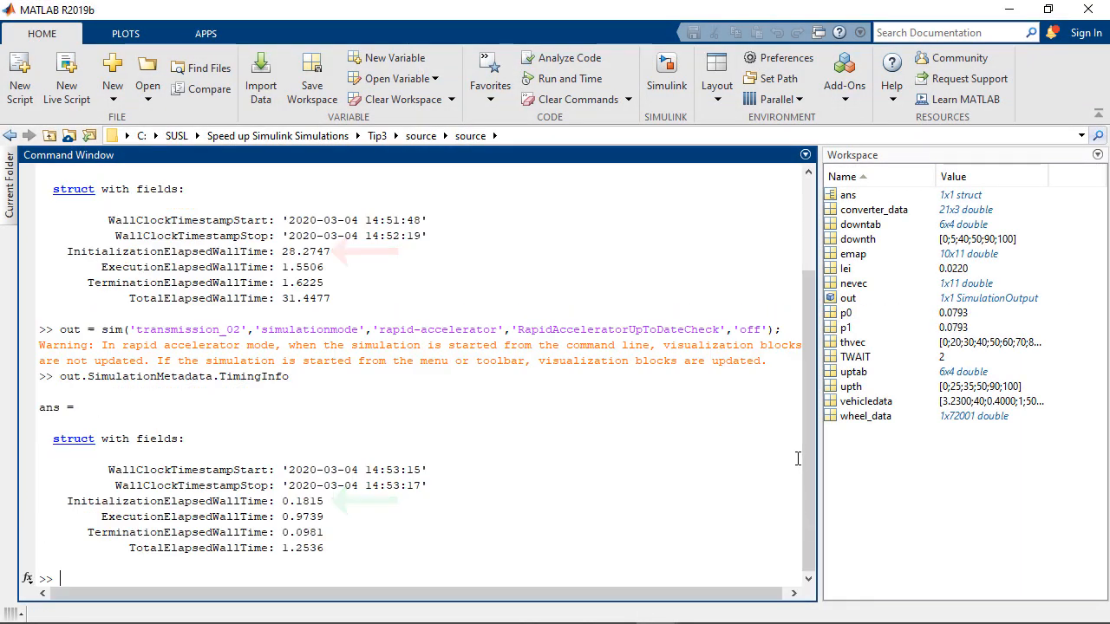